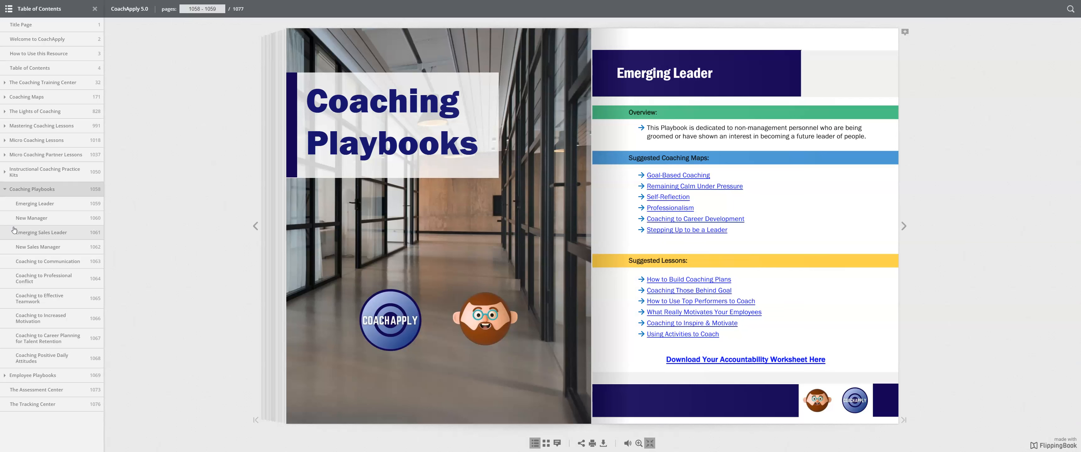
Step: Collapse and re-expand Coaching Playbooks in the contents, then jump to the Employee Playbooks section
click(5, 190)
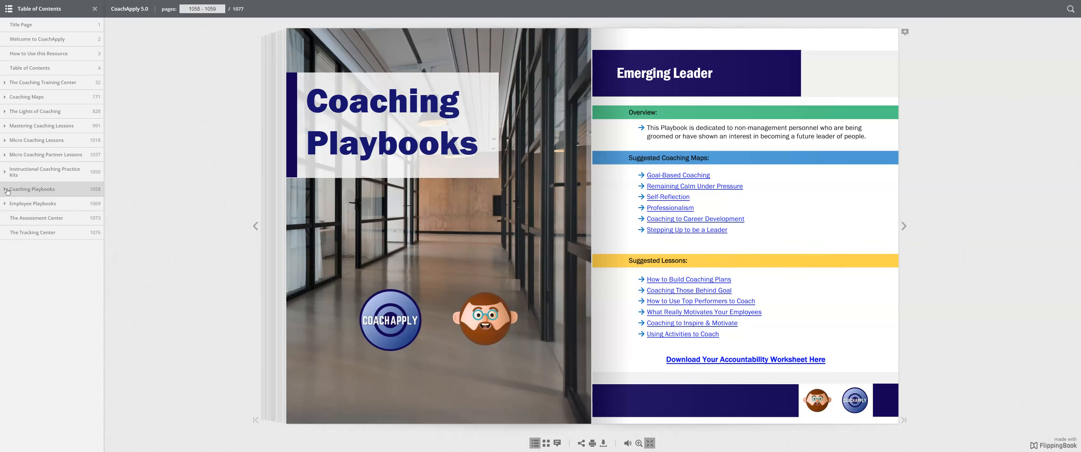
click(5, 190)
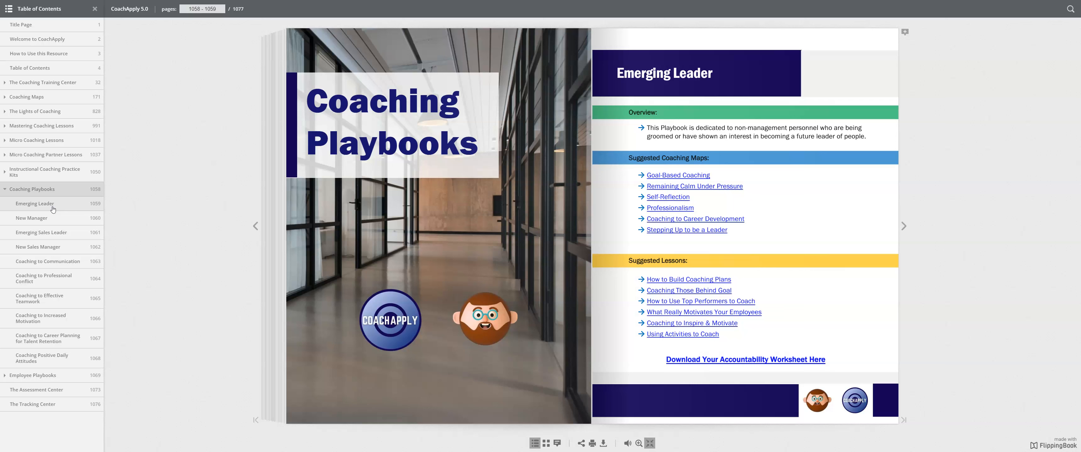
mouse_move(54, 238)
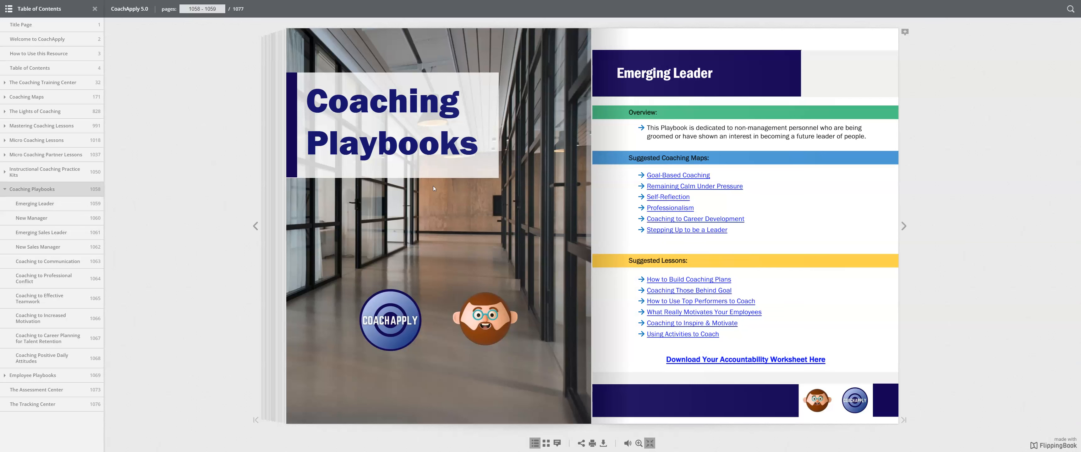
mouse_move(537, 152)
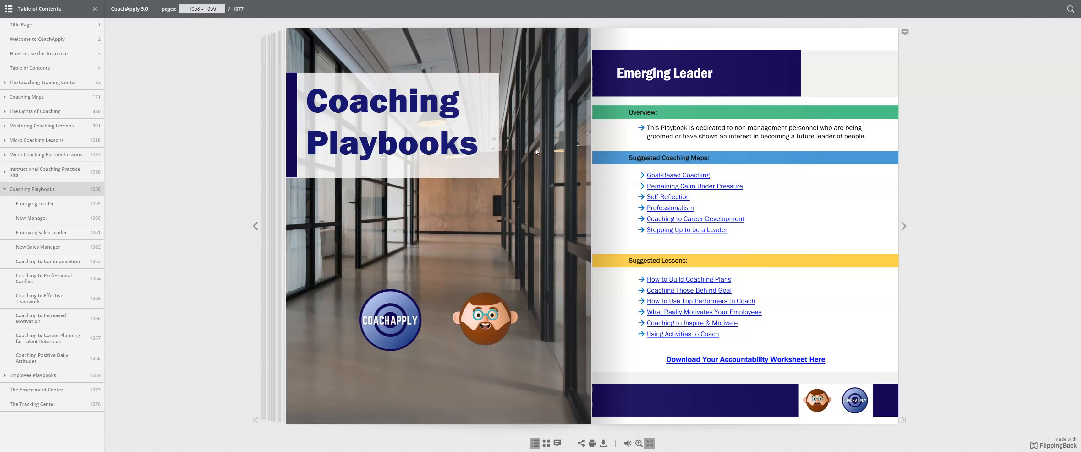
mouse_move(678, 175)
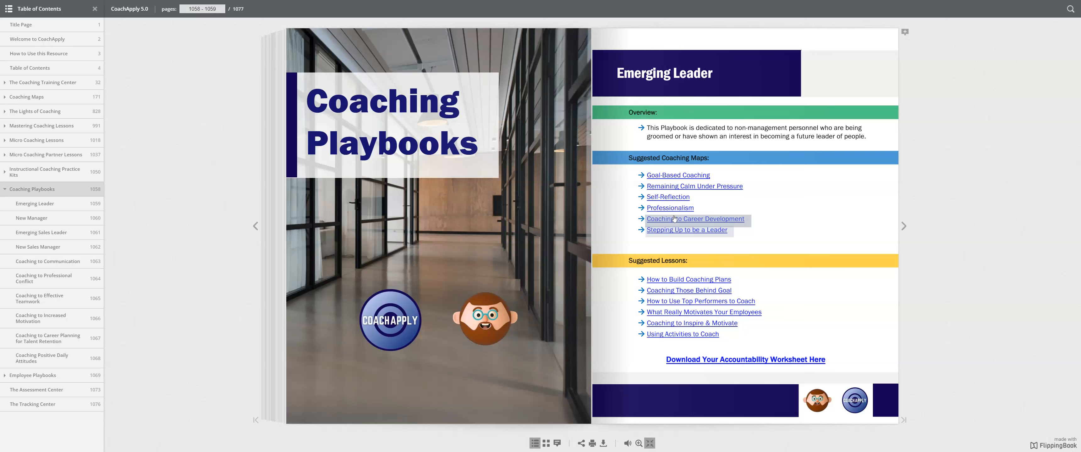
mouse_move(695, 220)
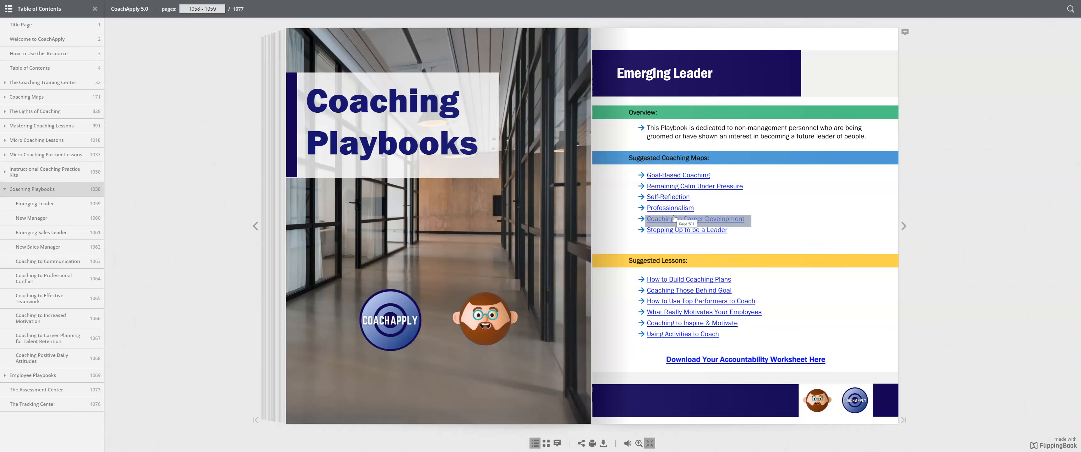
mouse_move(667, 197)
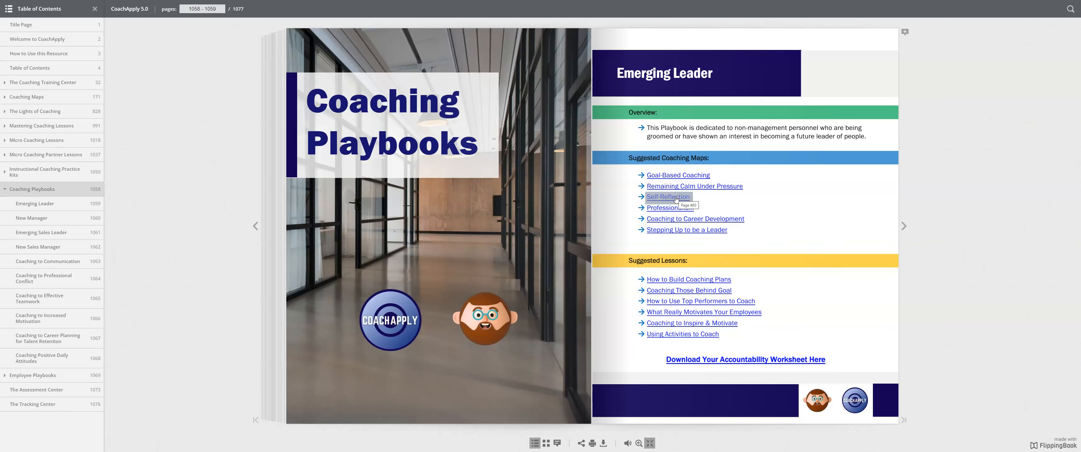
click(666, 196)
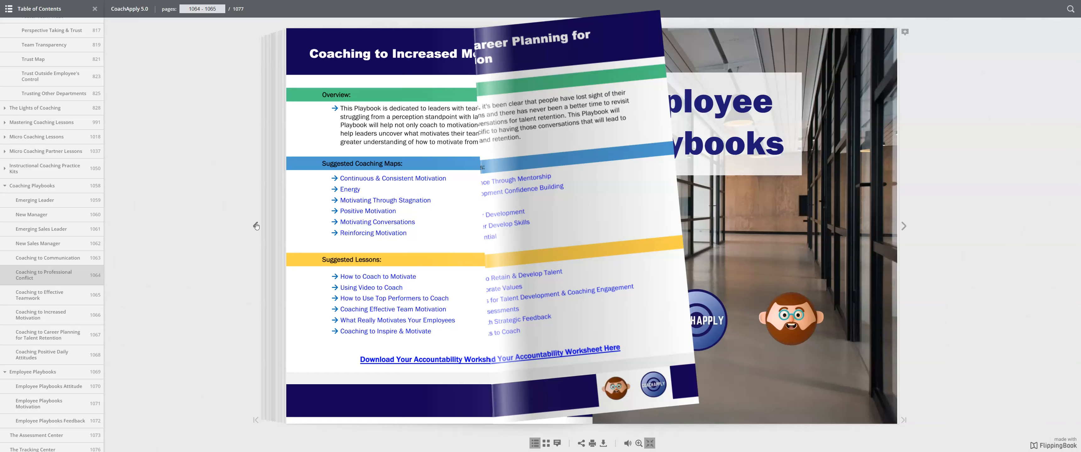
Step: Page back to the Emerging Leader spread, then forward to New Sales Manager / Coaching to Communication (pages 1062–1063)
click(256, 227)
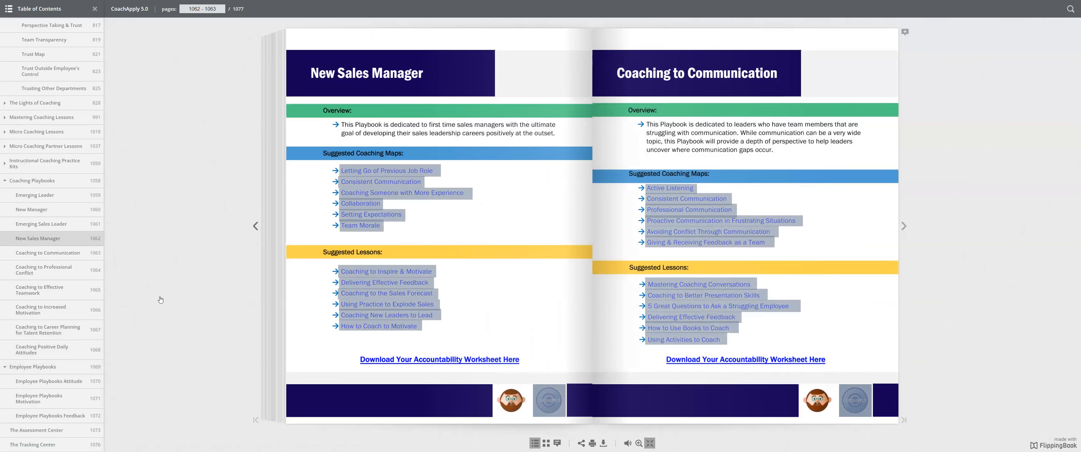
click(256, 226)
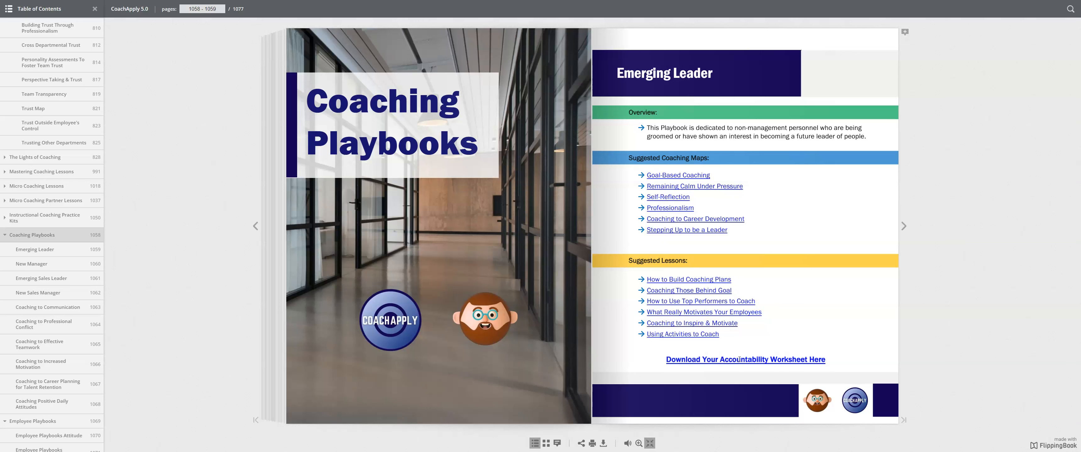
mouse_move(700, 301)
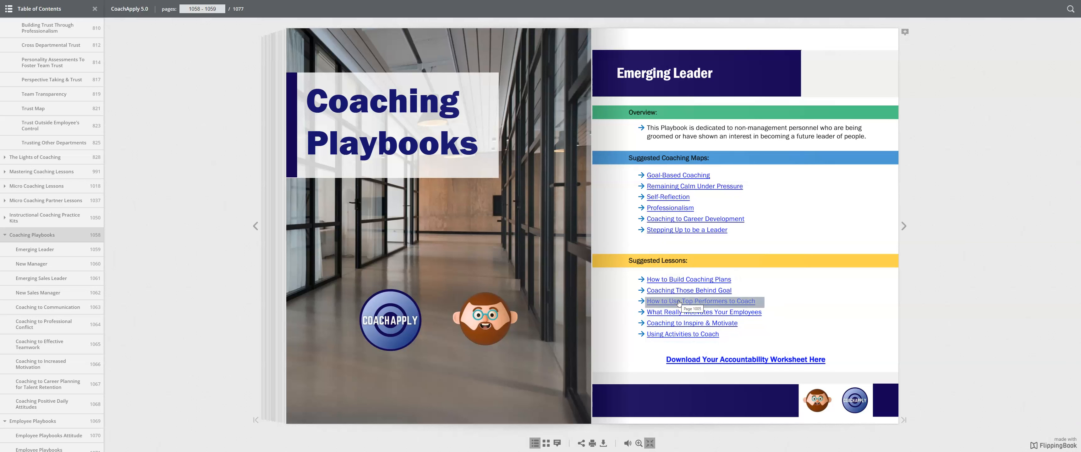
mouse_move(941, 145)
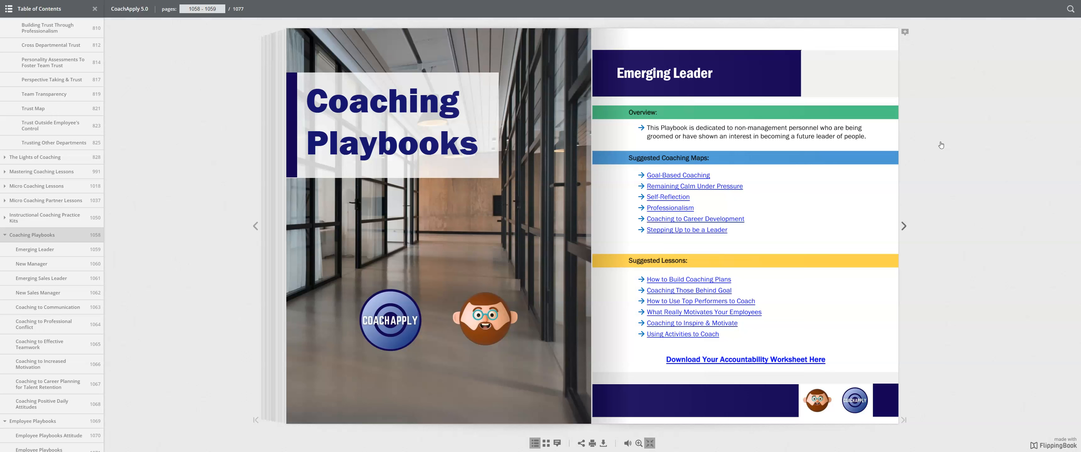
click(903, 227)
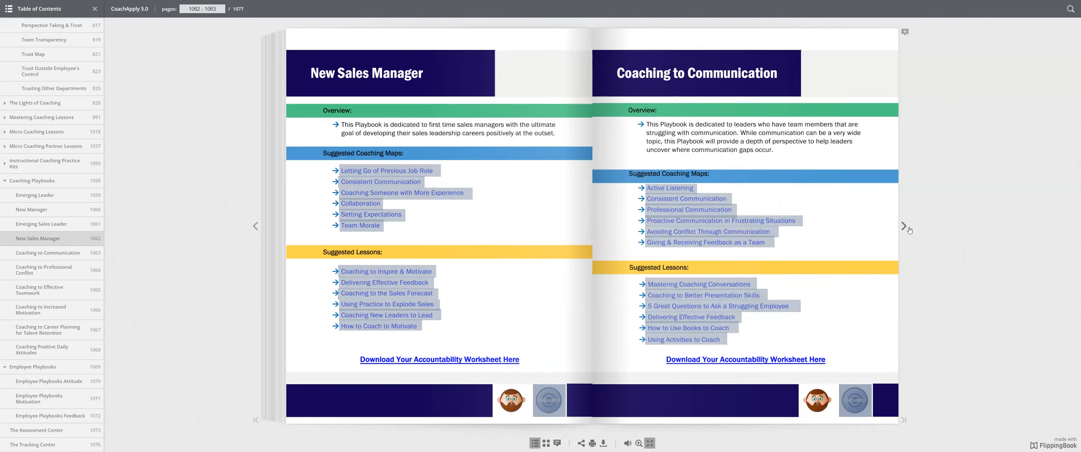
Step: Turn forward to Coaching Positive Daily Attitudes facing the Employee Playbooks title page (1068–1069)
click(904, 226)
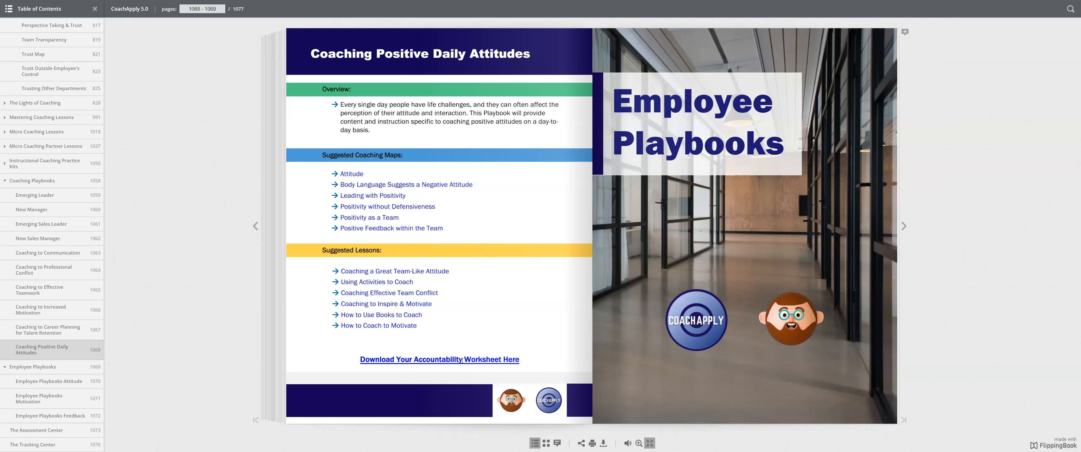
mouse_move(807, 127)
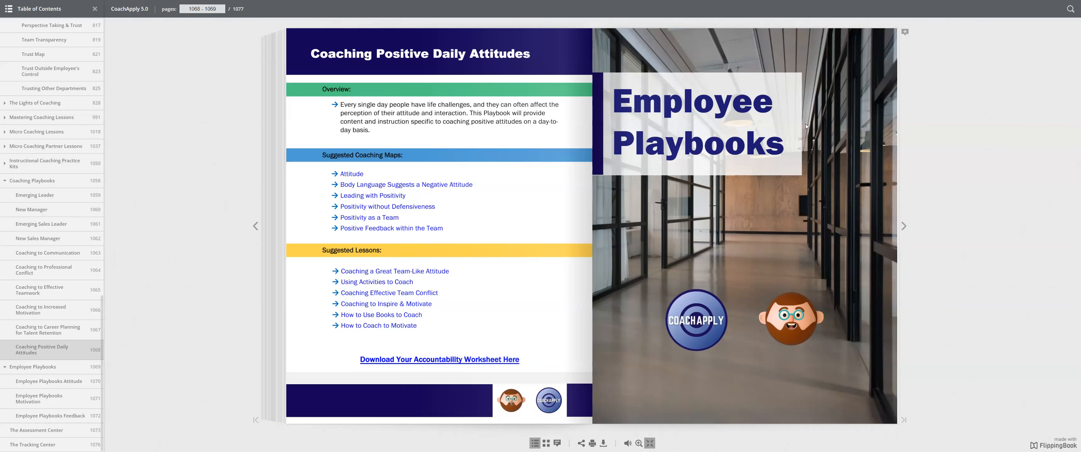
click(903, 227)
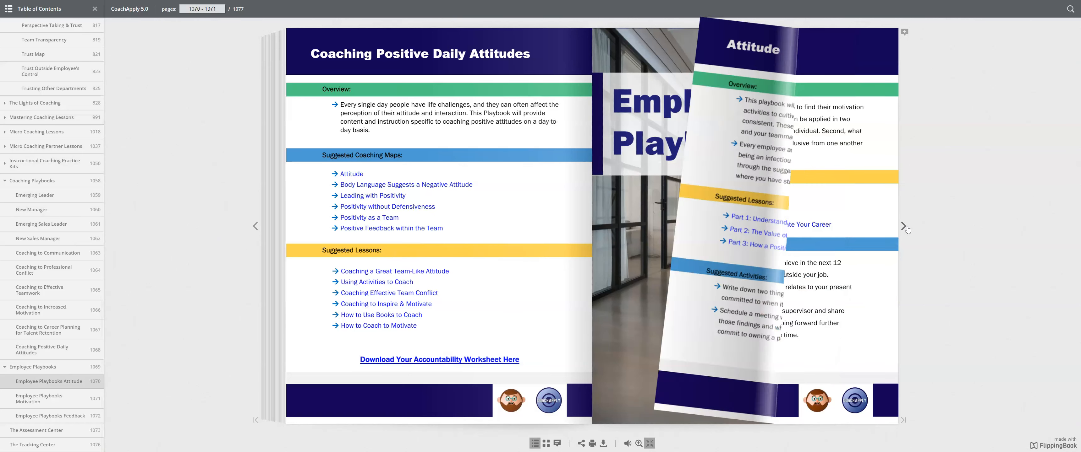
click(903, 226)
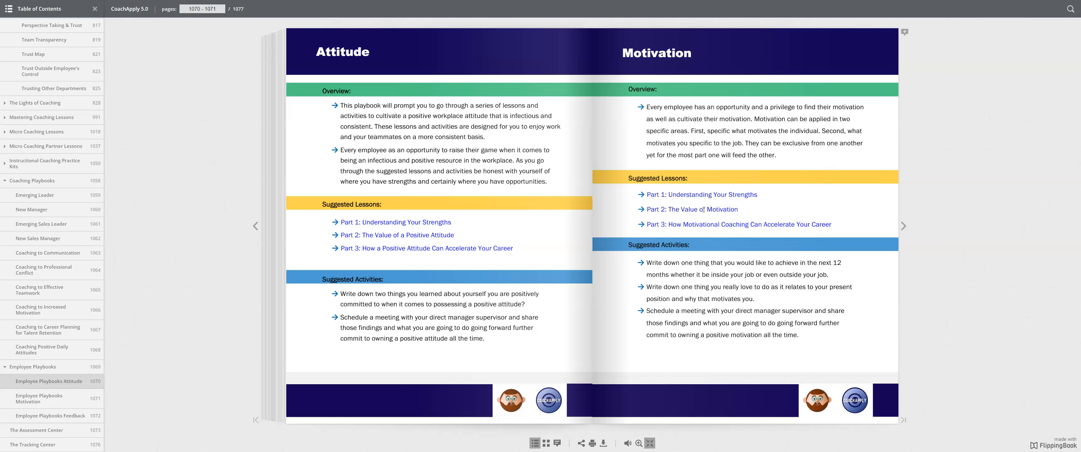
click(903, 225)
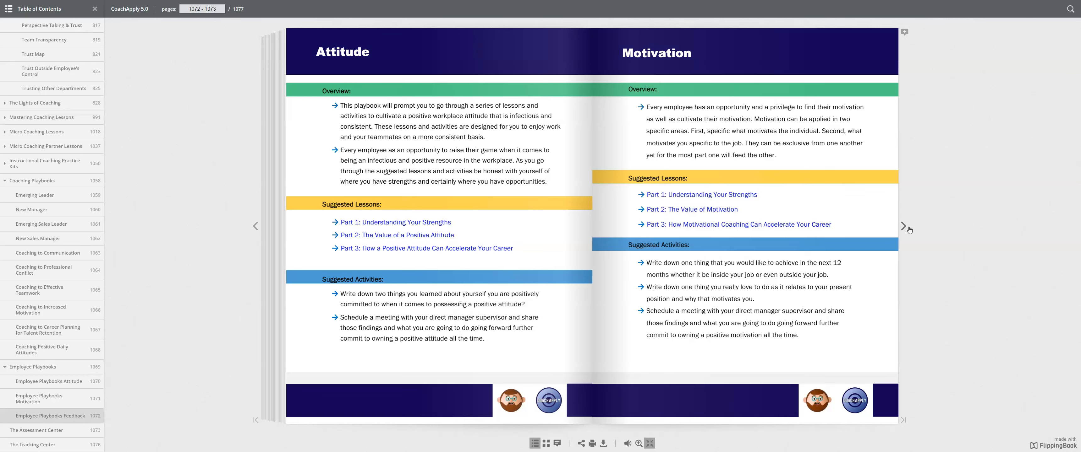
click(903, 226)
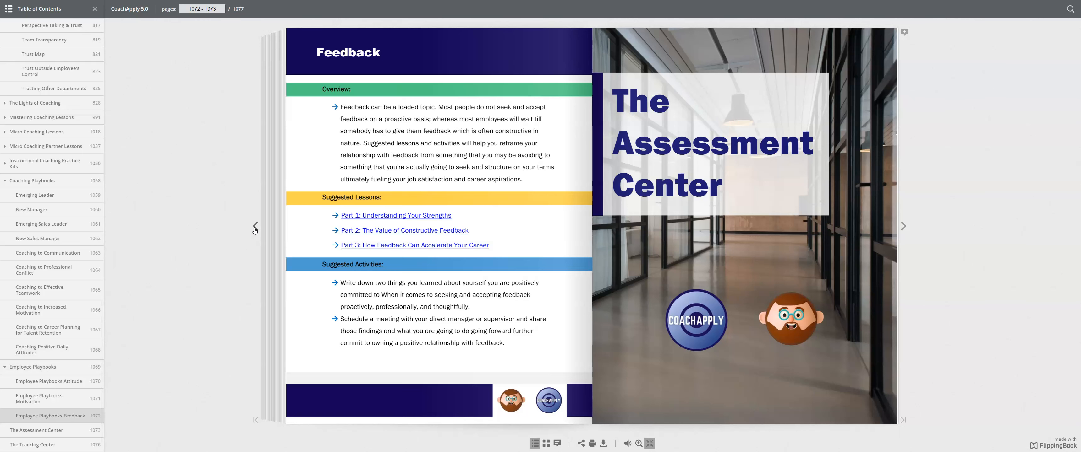
click(43, 350)
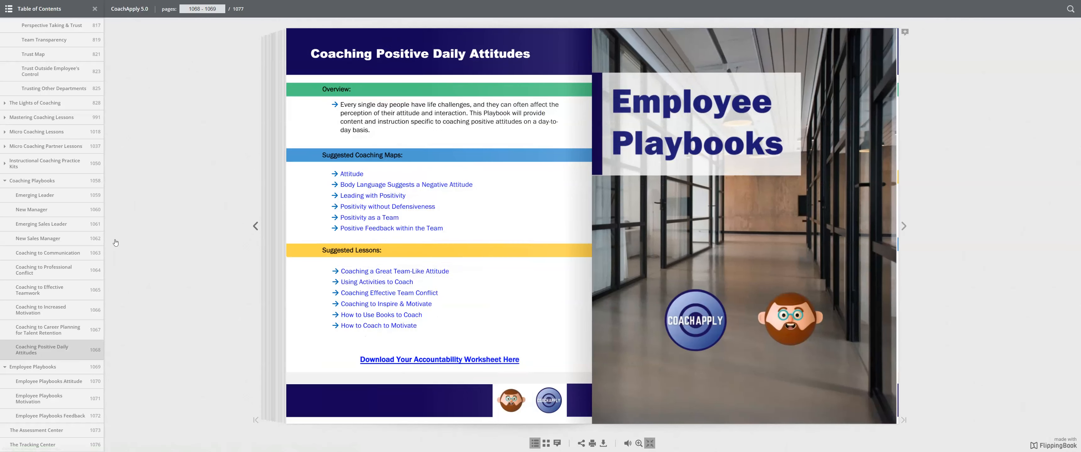